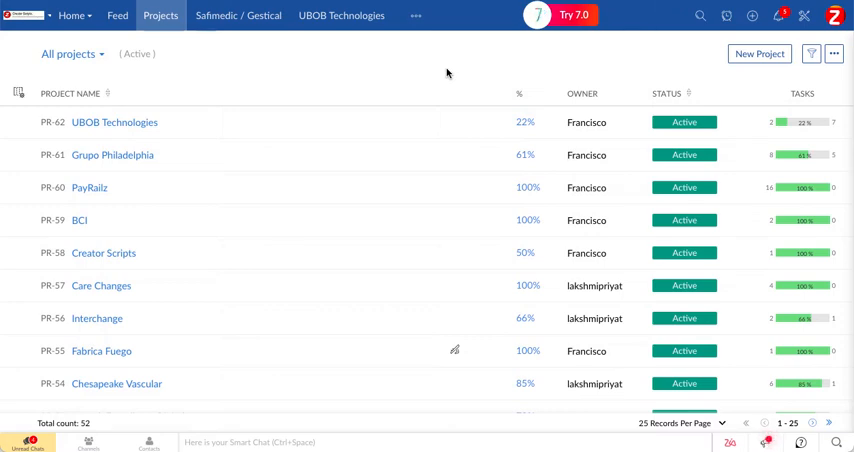
pyautogui.moveTo(416, 92)
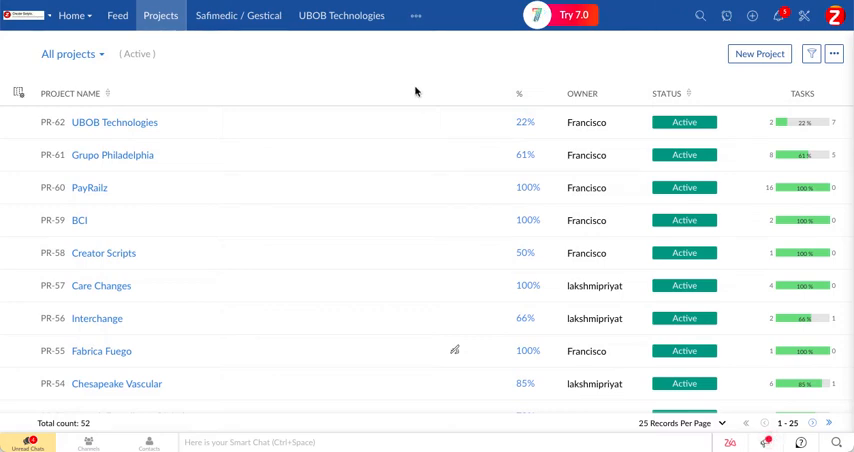
pyautogui.moveTo(415, 90)
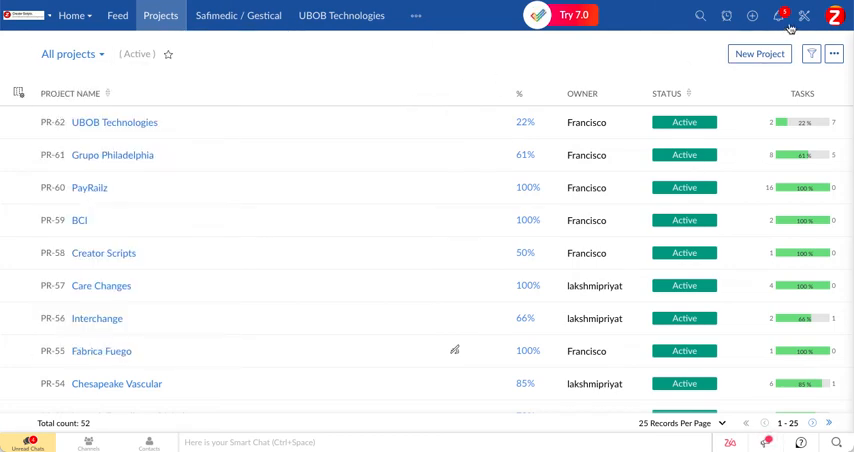
# Reach the notification preferences from the portal Setup page
pyautogui.click(803, 15)
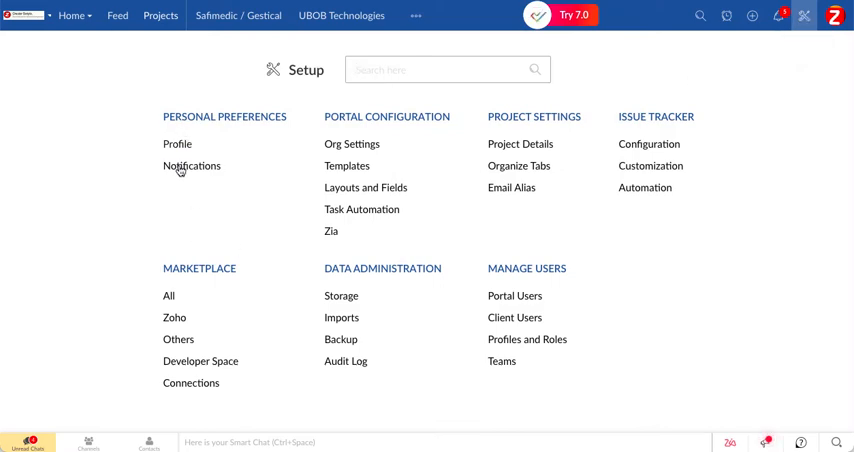
pyautogui.click(191, 166)
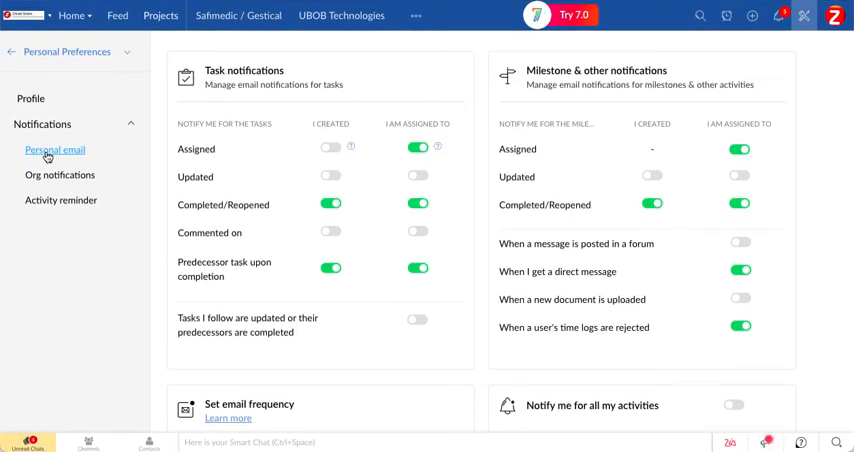
pyautogui.moveTo(59, 174)
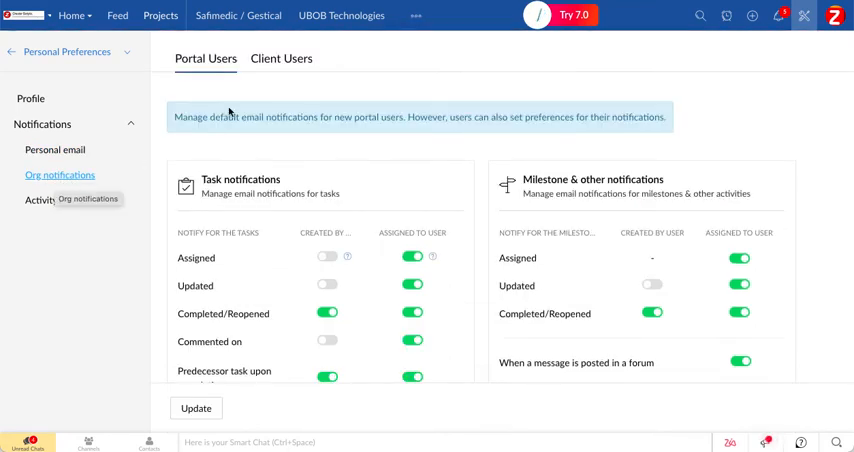
# For Client Users, enable the Assigned to User alert on the Commented on row
pyautogui.click(281, 59)
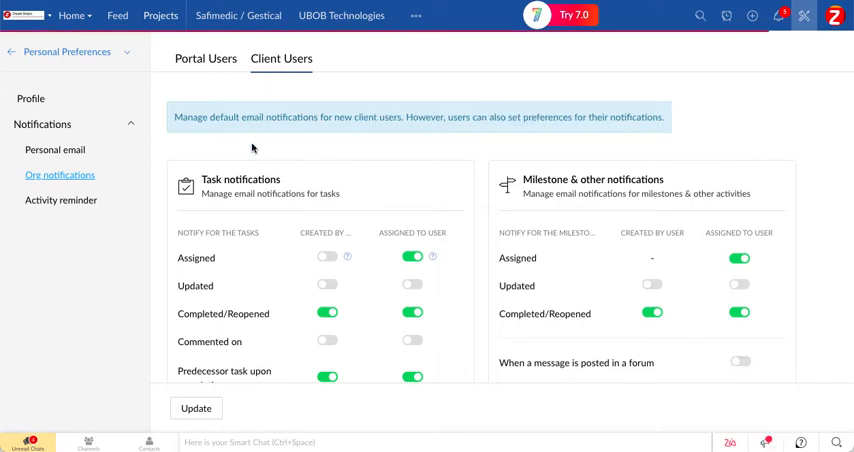
pyautogui.scroll(-3)
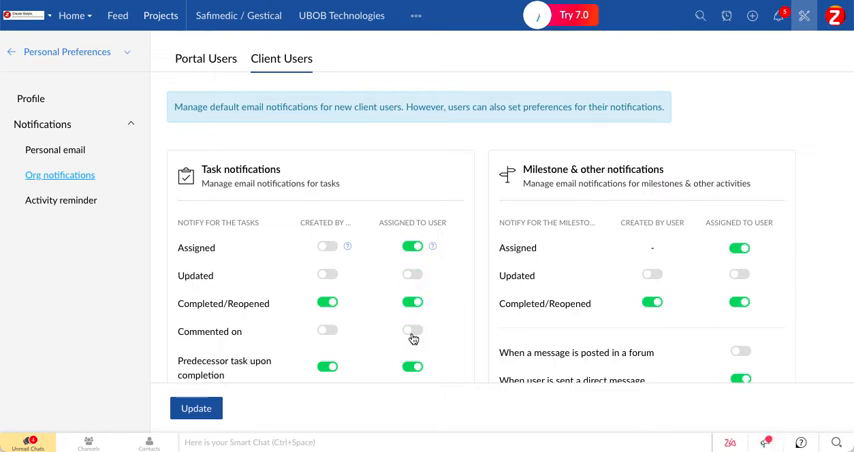
pyautogui.click(413, 331)
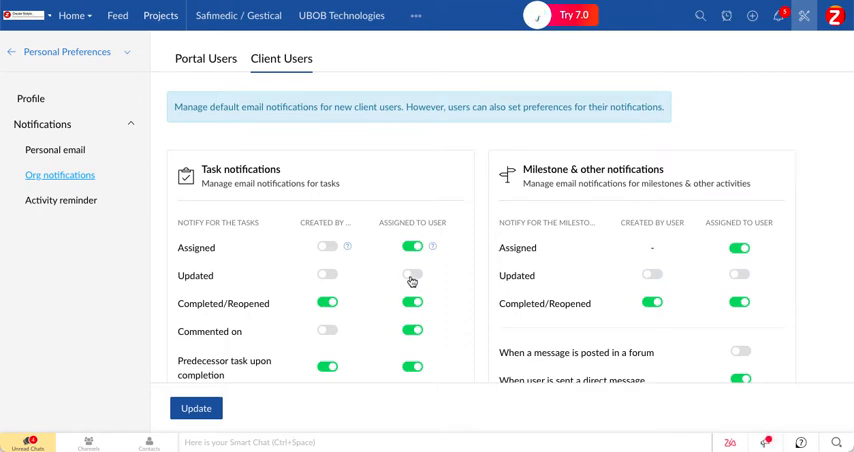
# Turn on 'Notify users for all their activities' for client users
pyautogui.scroll(-3)
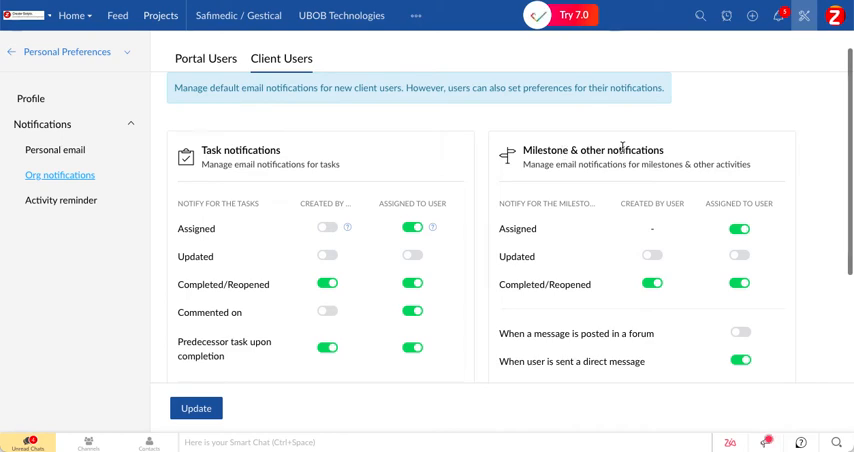
pyautogui.scroll(-3)
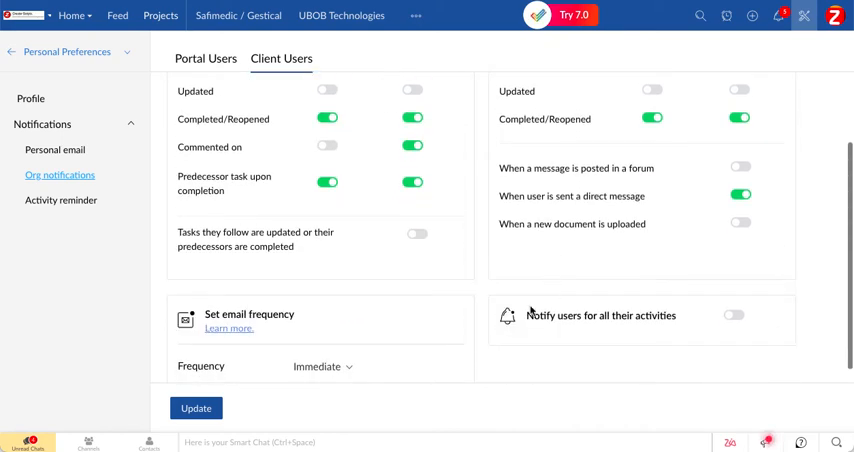
pyautogui.moveTo(524, 325)
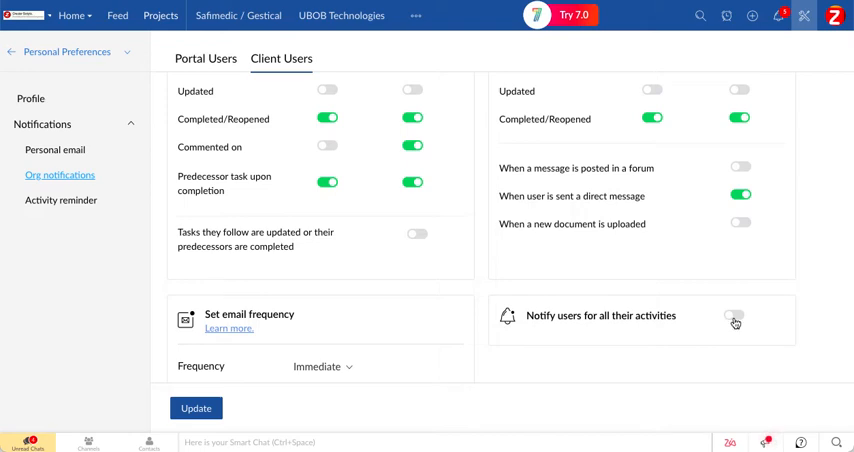
pyautogui.click(735, 315)
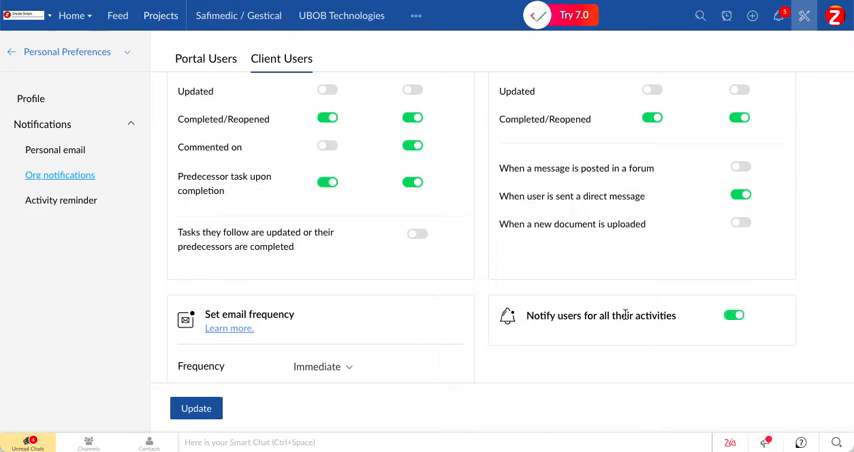
pyautogui.scroll(-3)
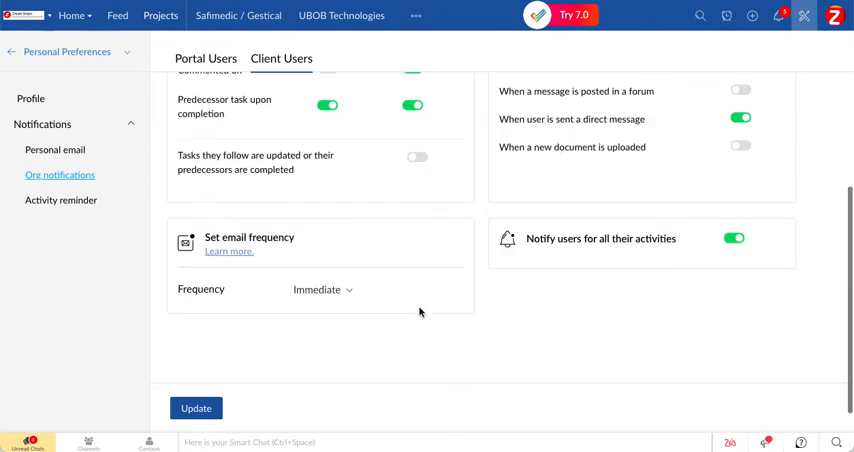
# Set the client users' email frequency to 1 hour
pyautogui.click(322, 290)
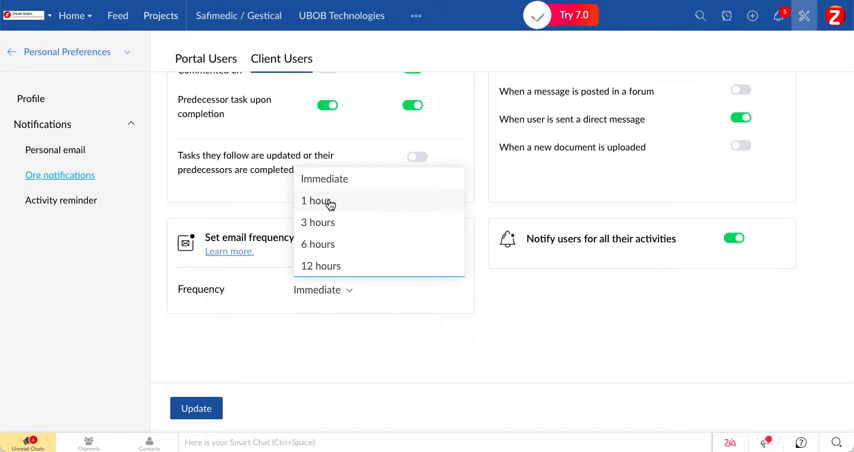
pyautogui.click(315, 201)
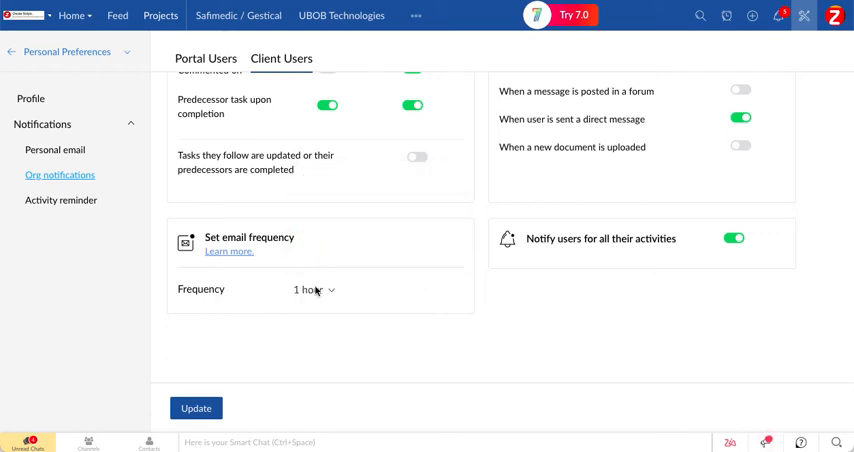
pyautogui.scroll(3)
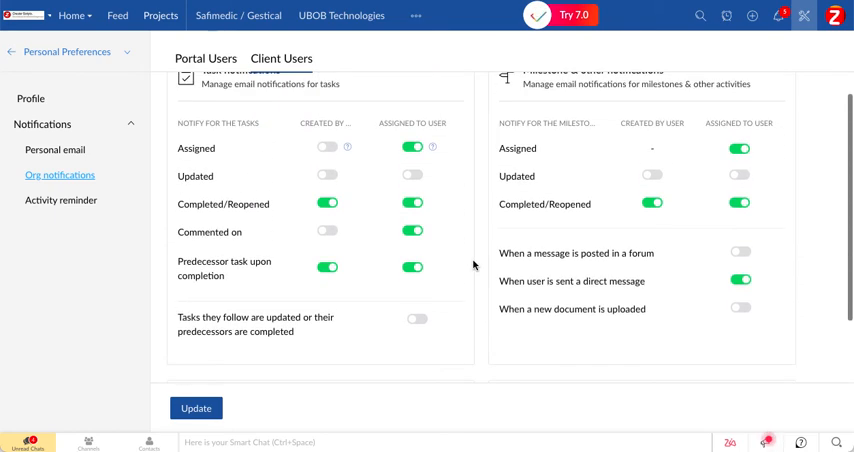
# Adjust two task notification toggles and save with Update, confirming the successful change
pyautogui.scroll(3)
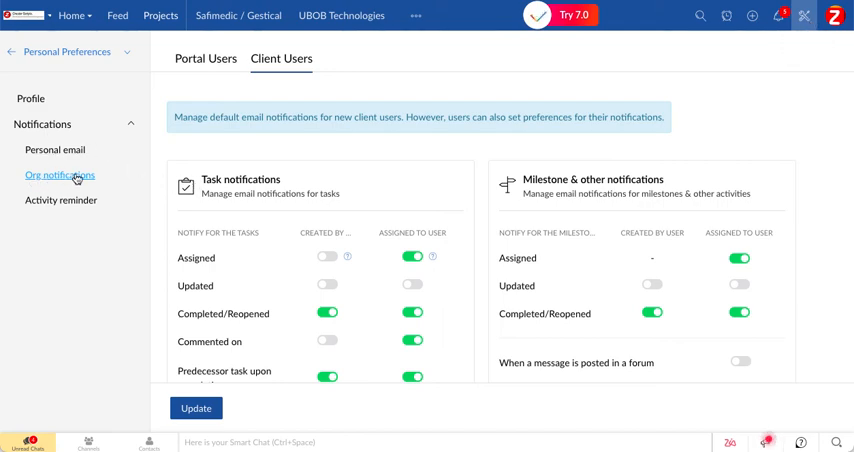
pyautogui.click(413, 285)
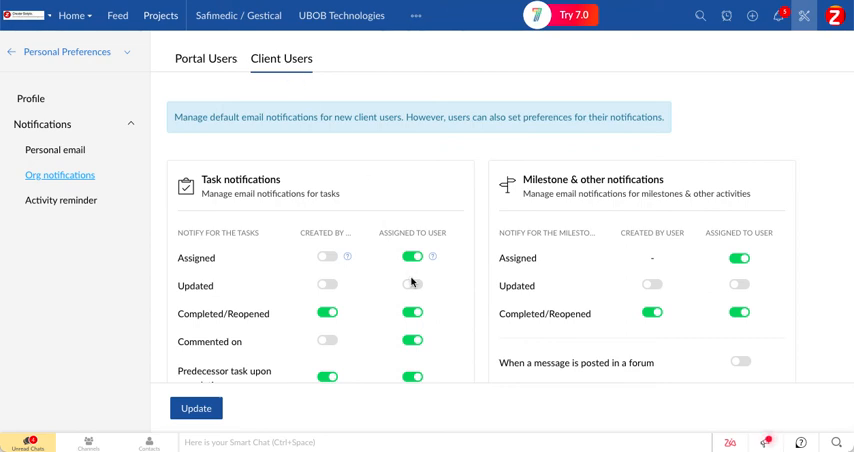
pyautogui.scroll(-3)
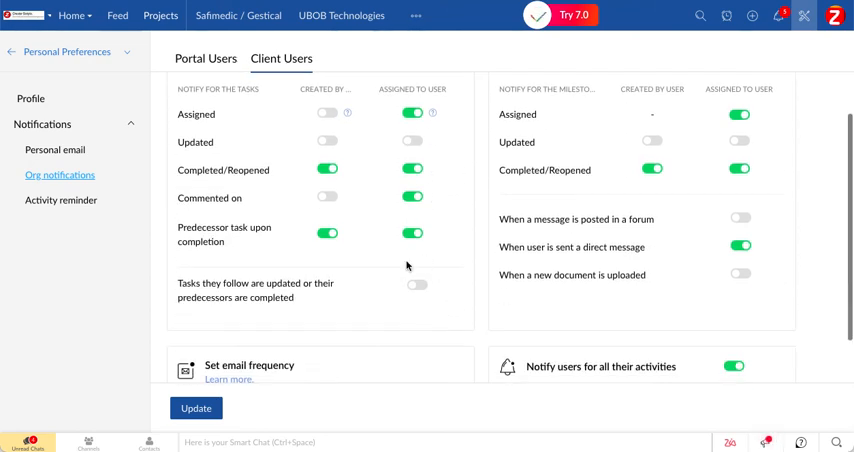
pyautogui.scroll(-3)
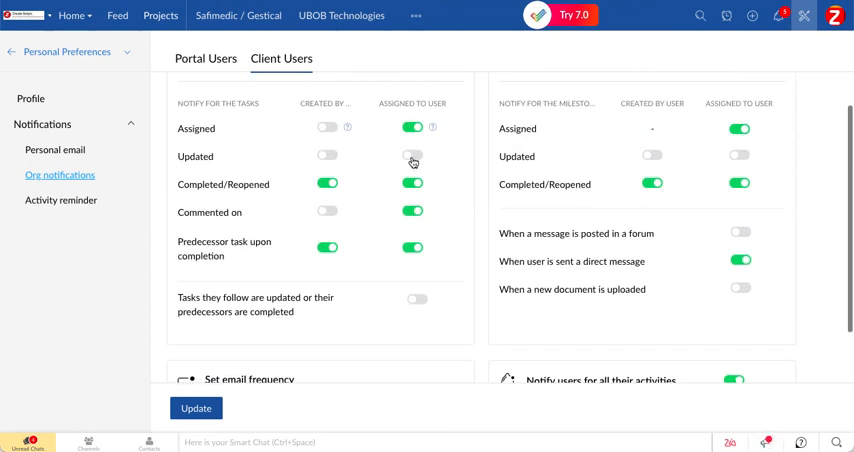
pyautogui.click(412, 155)
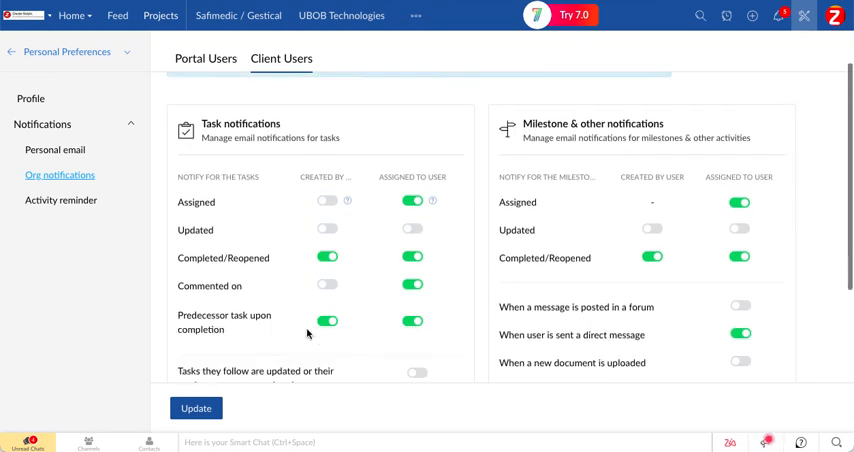
pyautogui.click(196, 408)
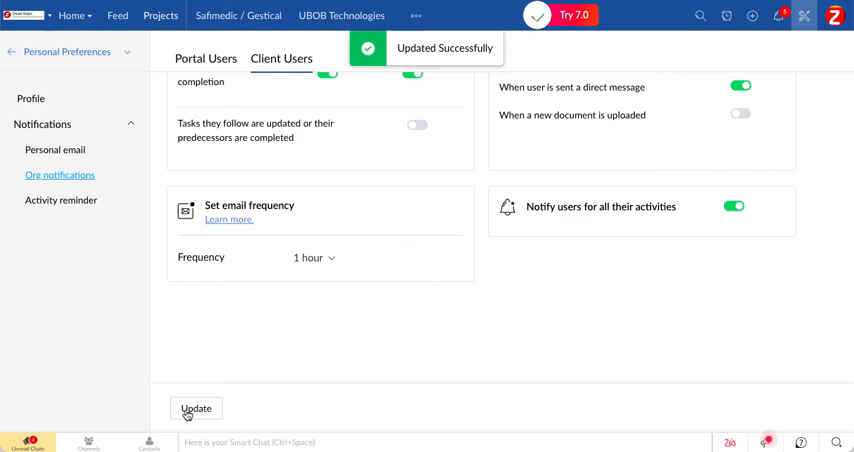